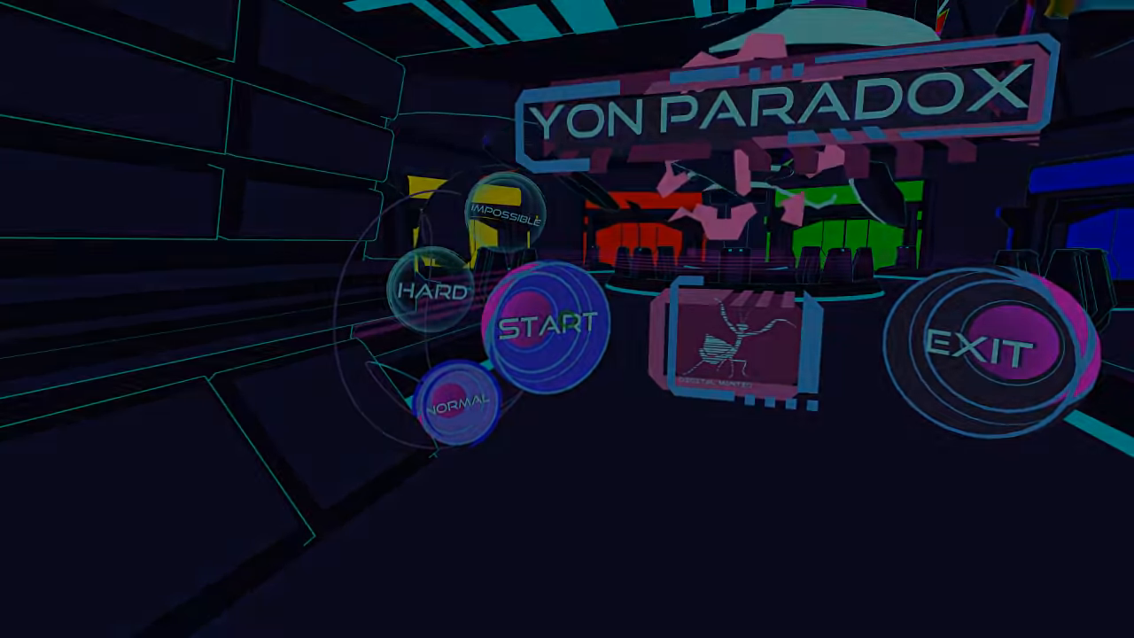
click(542, 325)
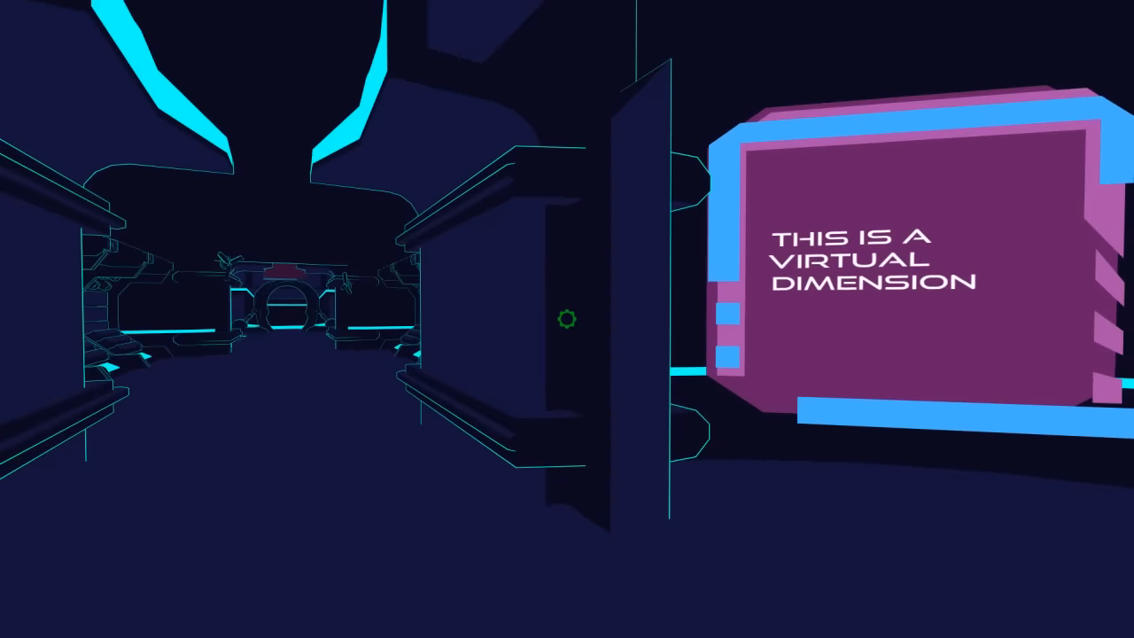
mouse_move(567, 319)
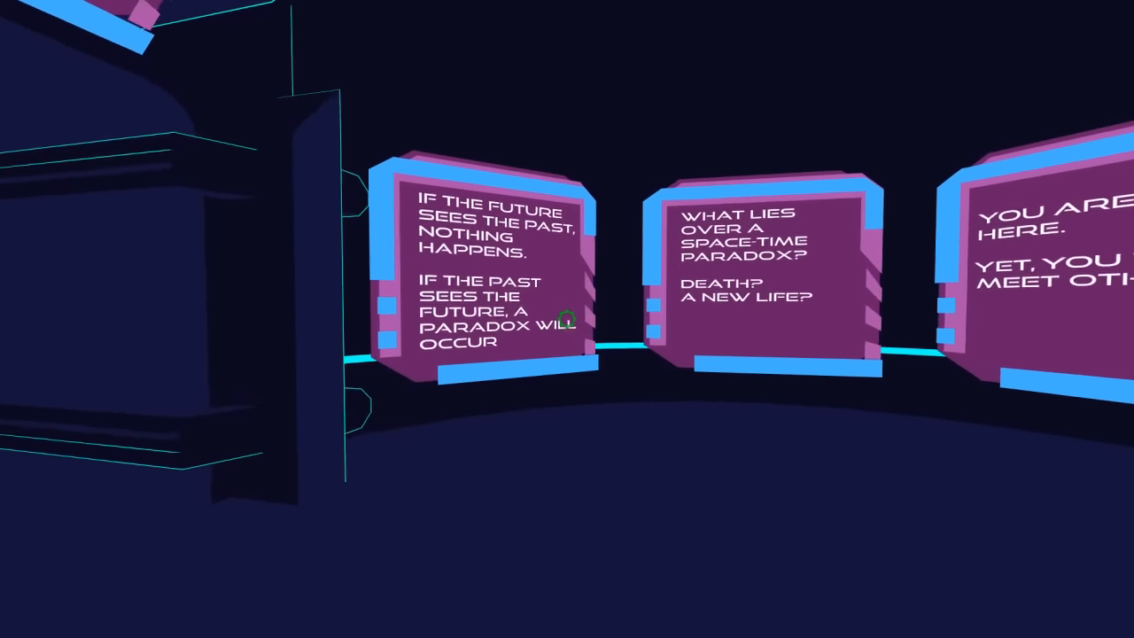
scroll(right, 3)
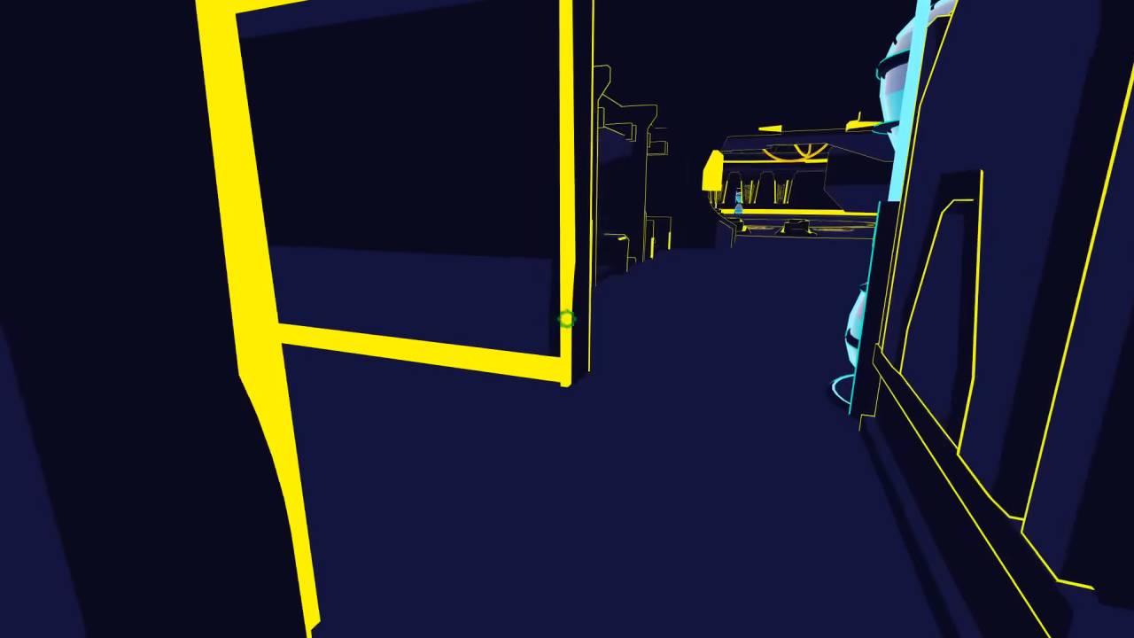
mouse_move(567, 319)
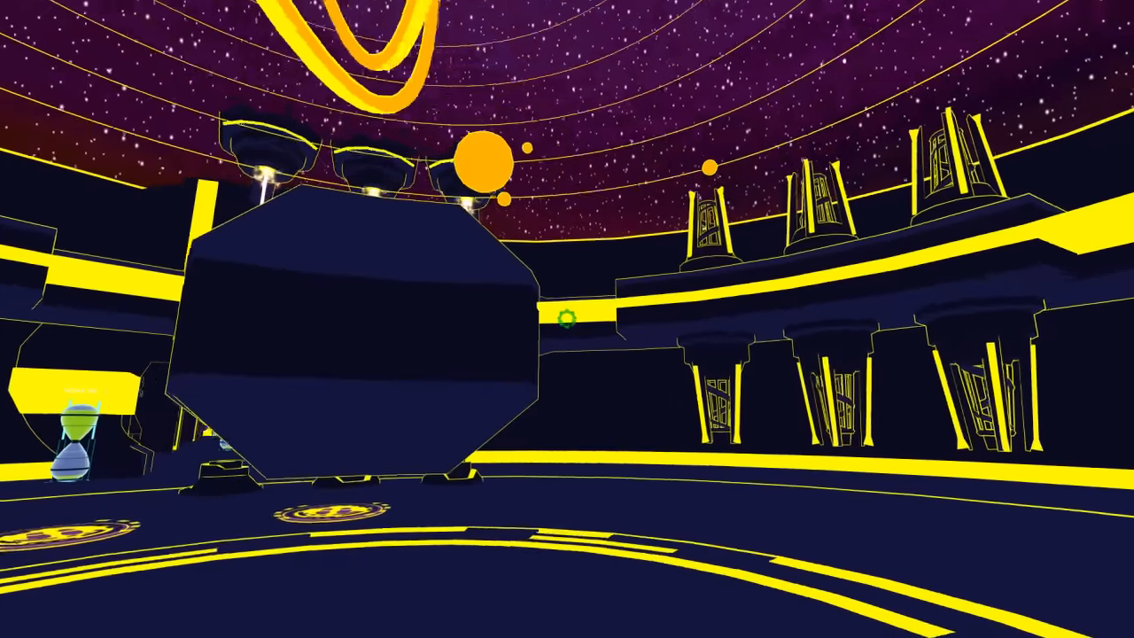
mouse_move(567, 319)
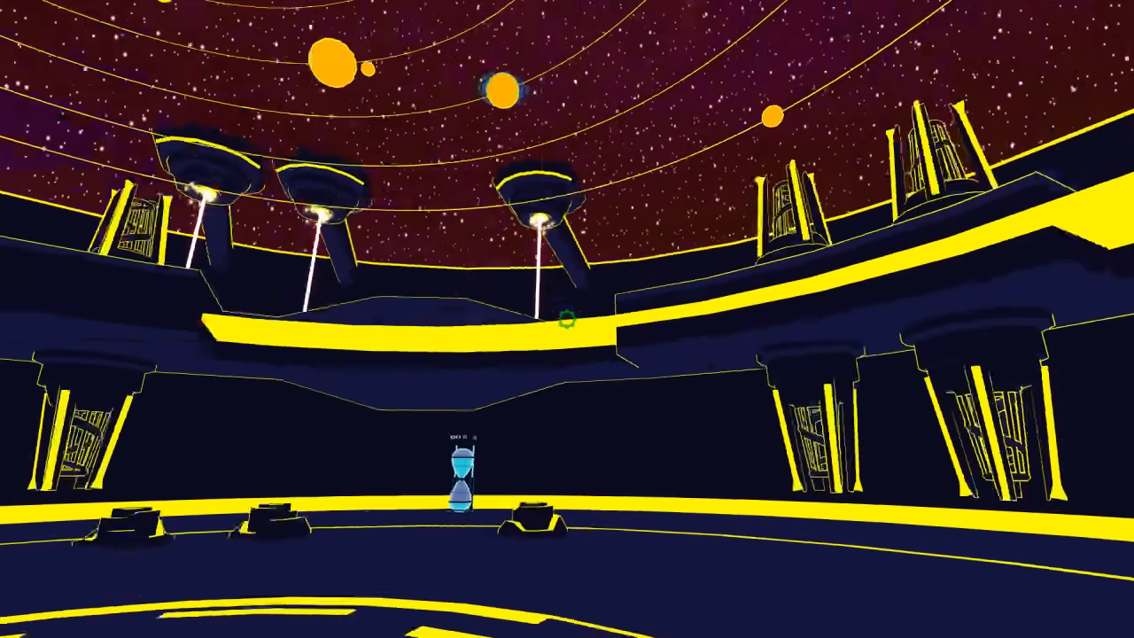
mouse_move(567, 319)
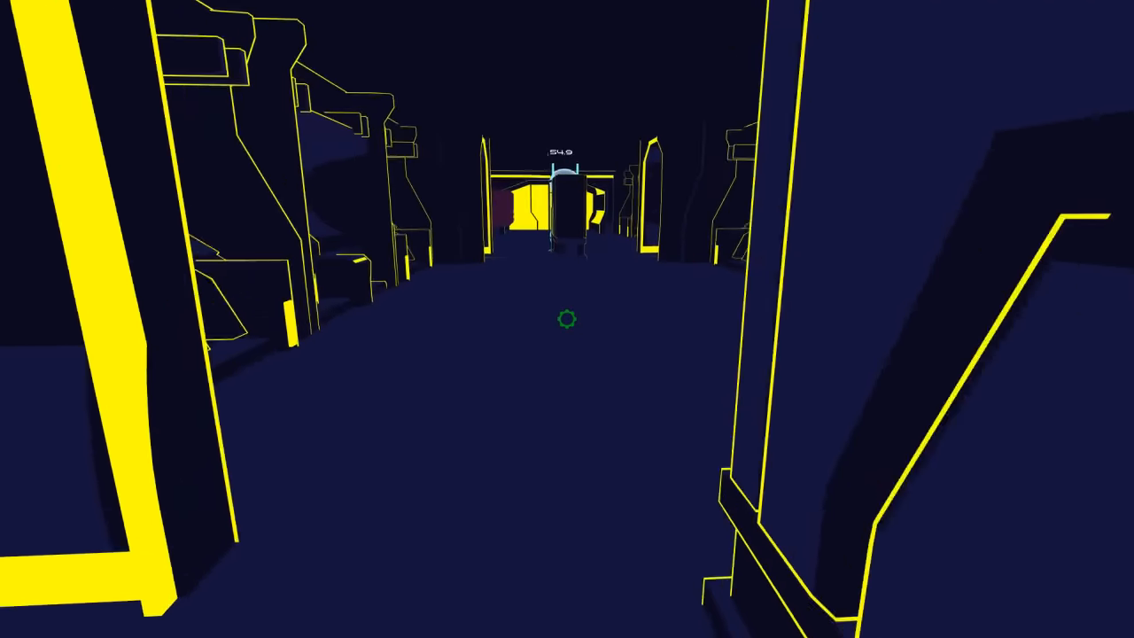
mouse_move(567, 319)
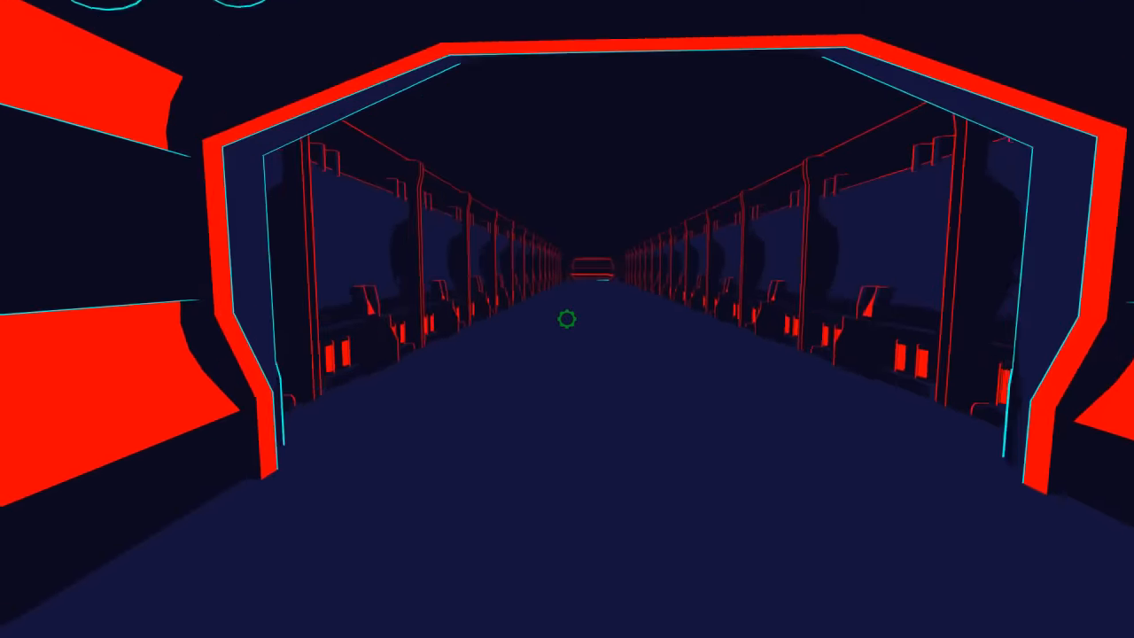
key(W)
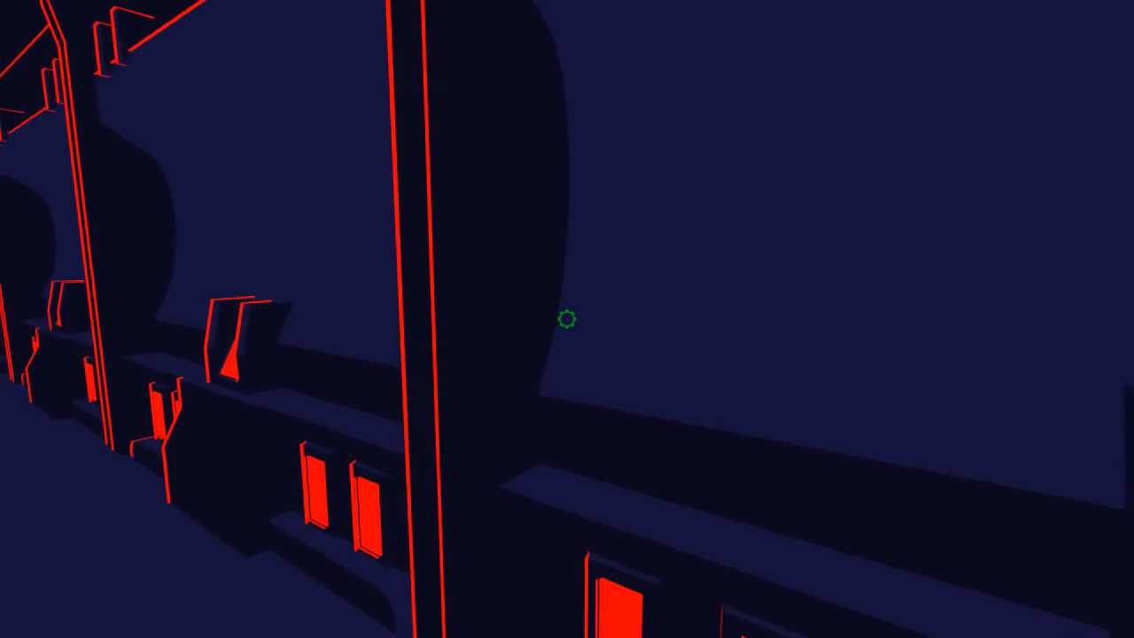
mouse_move(567, 319)
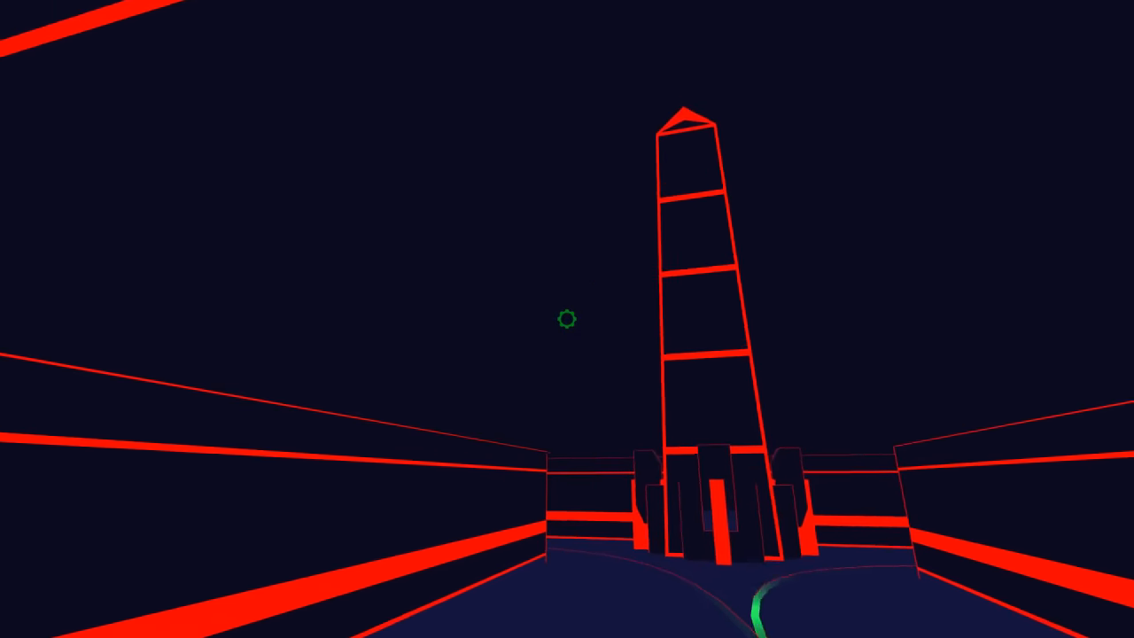
mouse_move(567, 319)
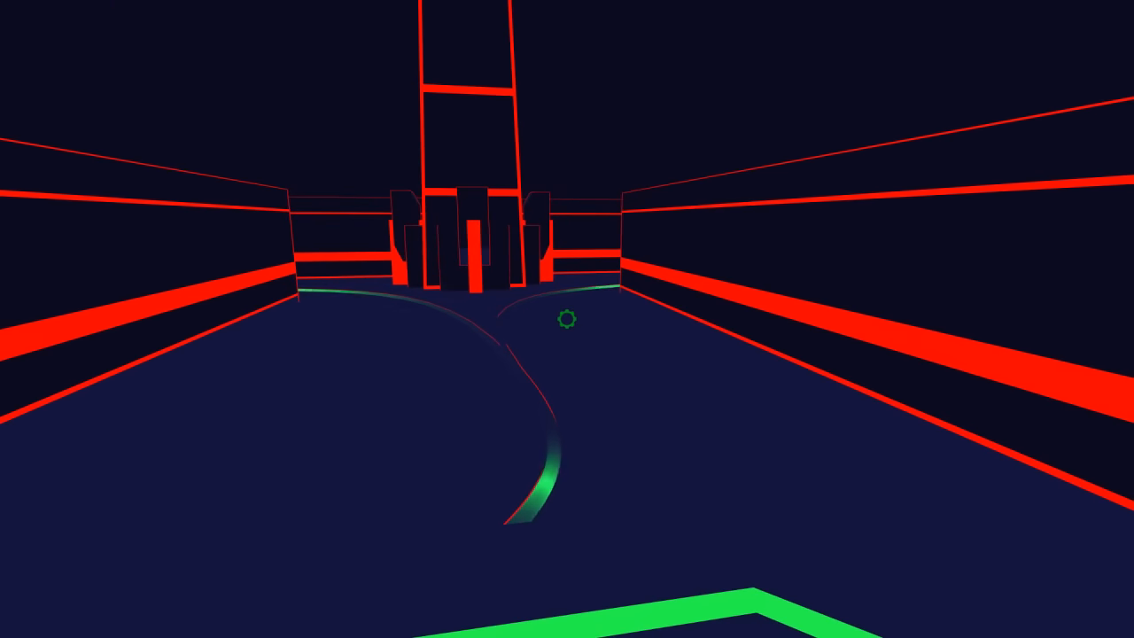
mouse_move(567, 318)
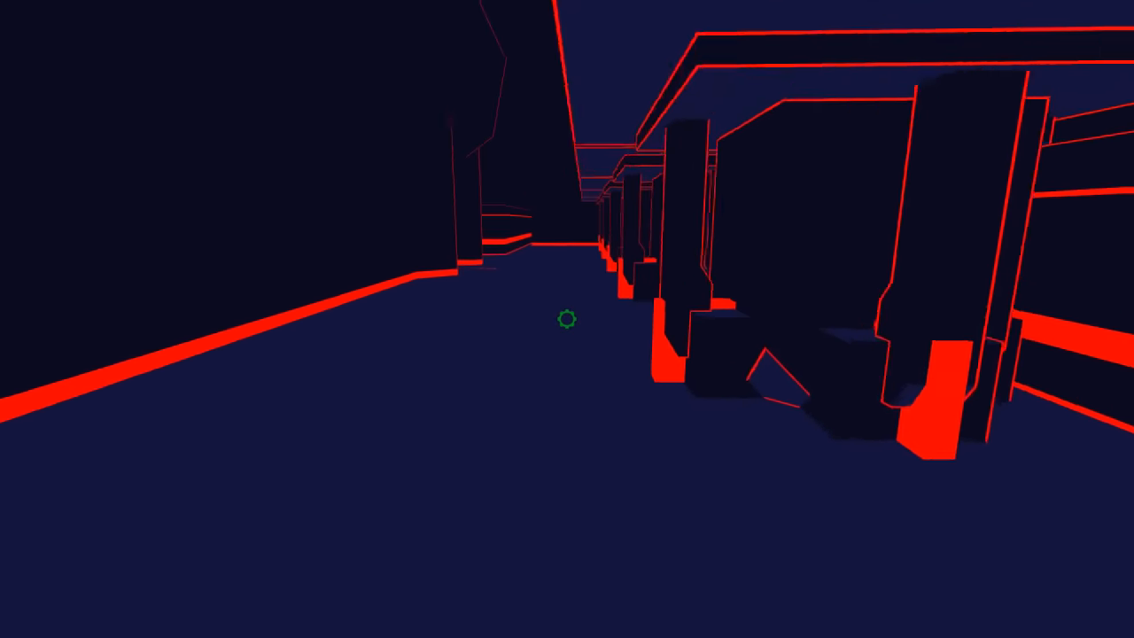
mouse_move(567, 318)
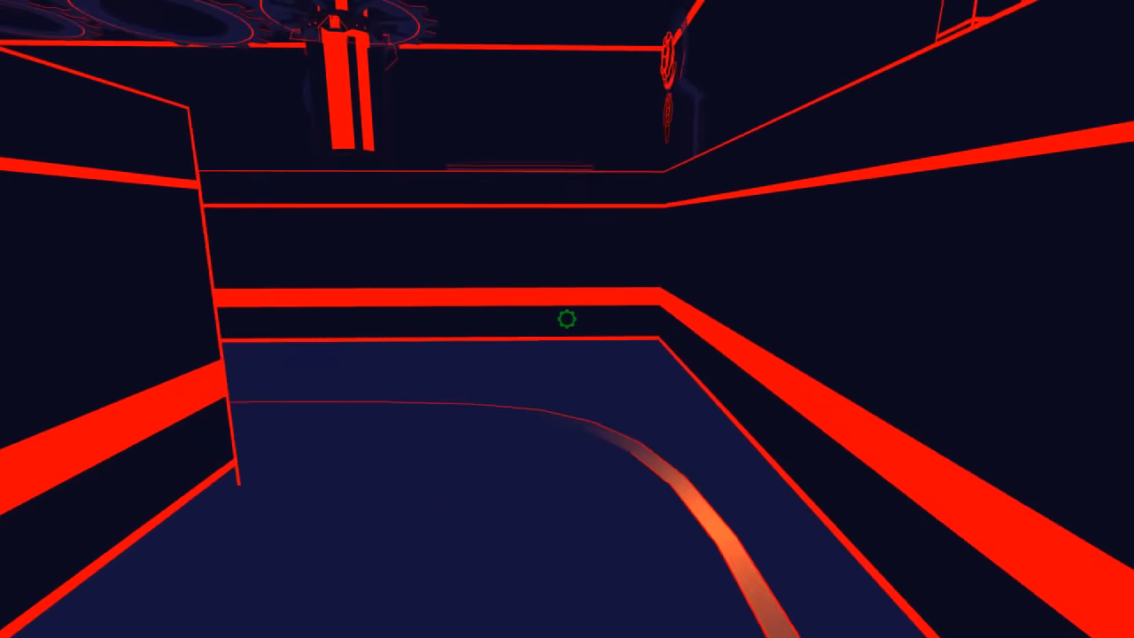
mouse_move(567, 319)
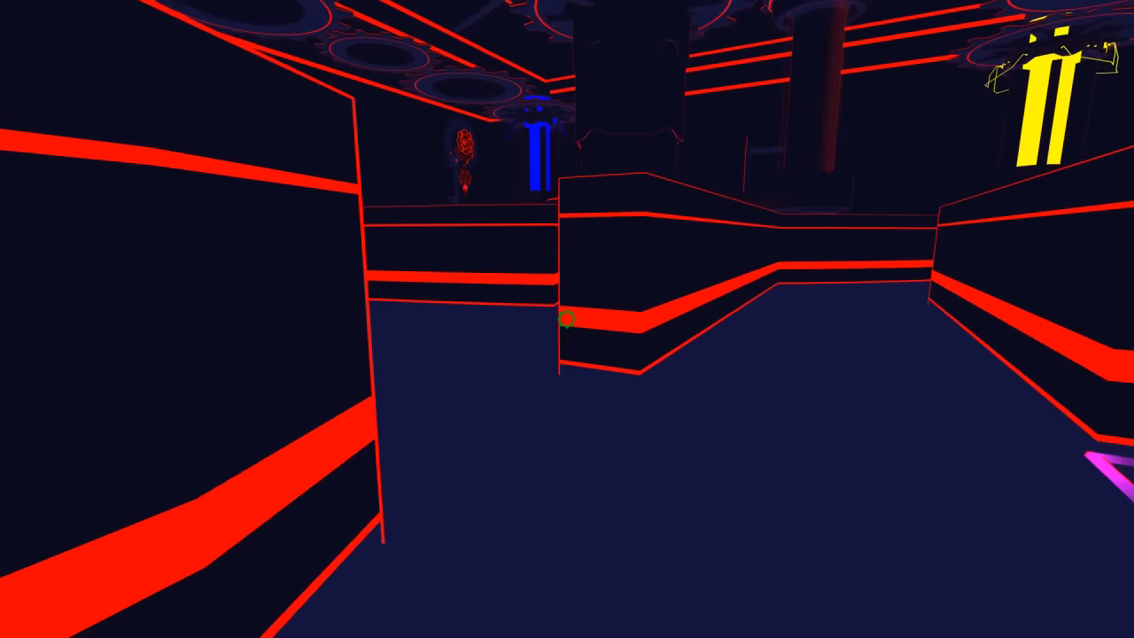
mouse_move(567, 319)
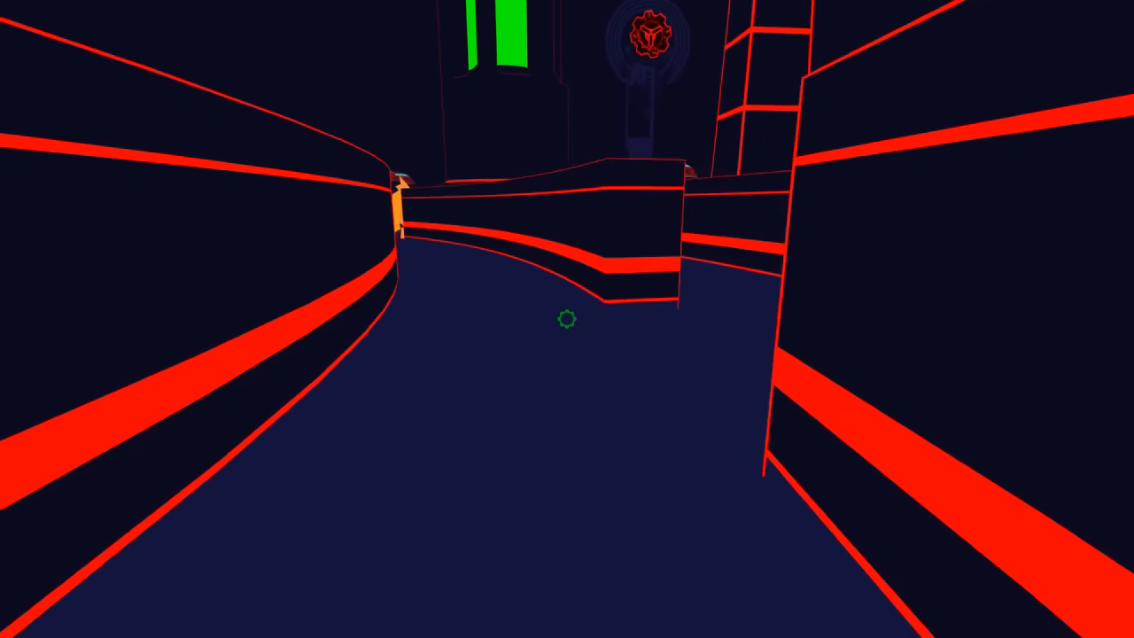
mouse_move(567, 319)
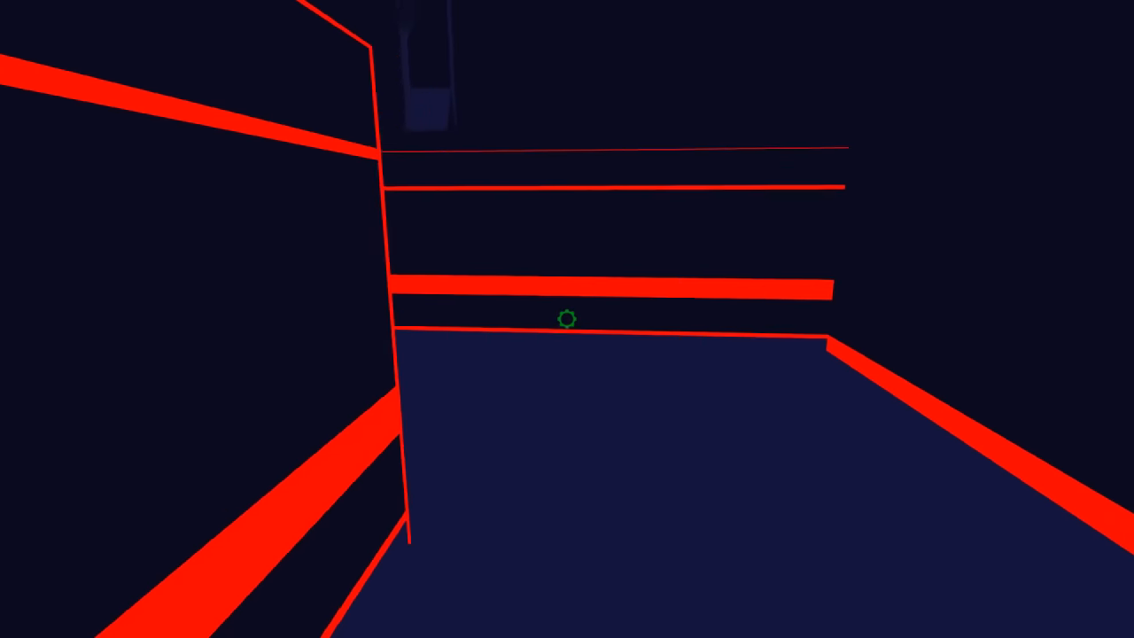
mouse_move(567, 319)
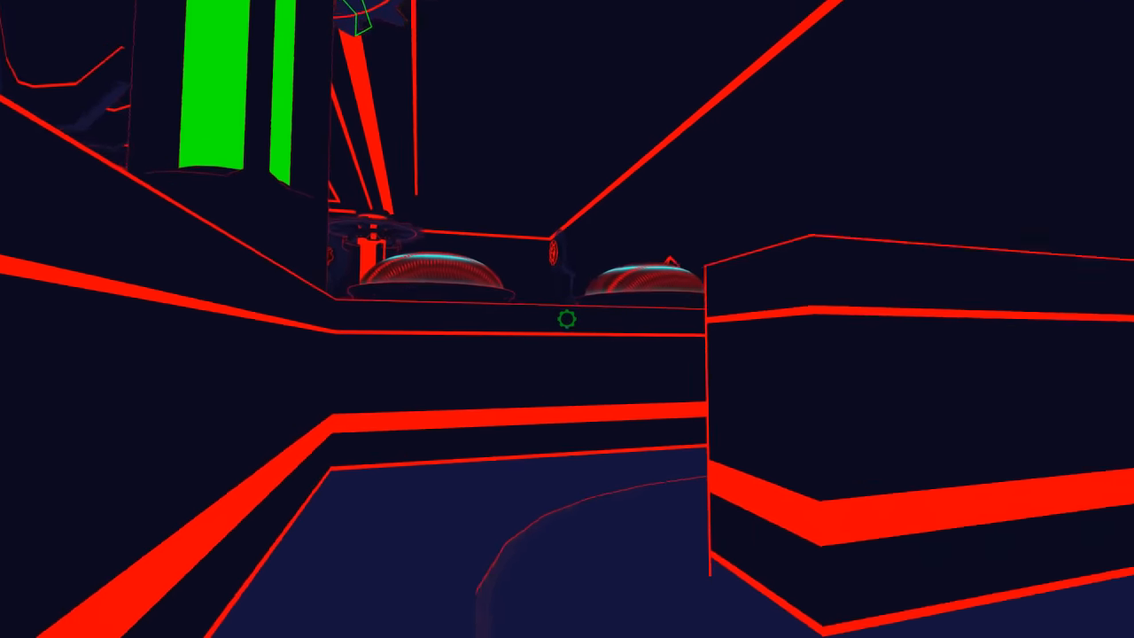
mouse_move(567, 318)
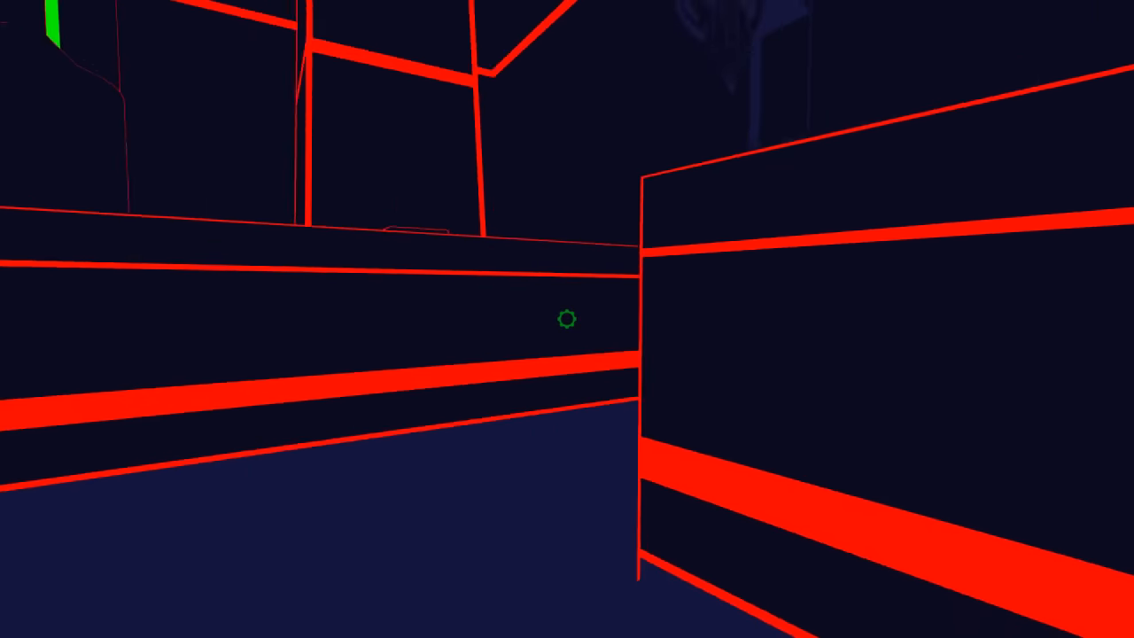
mouse_move(567, 319)
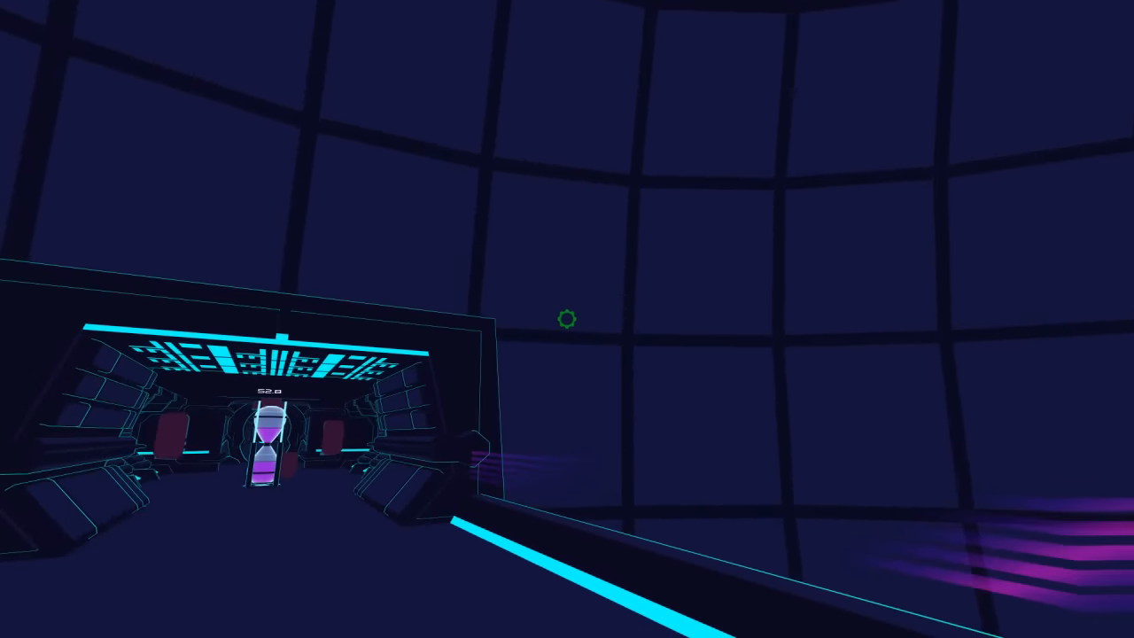
mouse_move(567, 319)
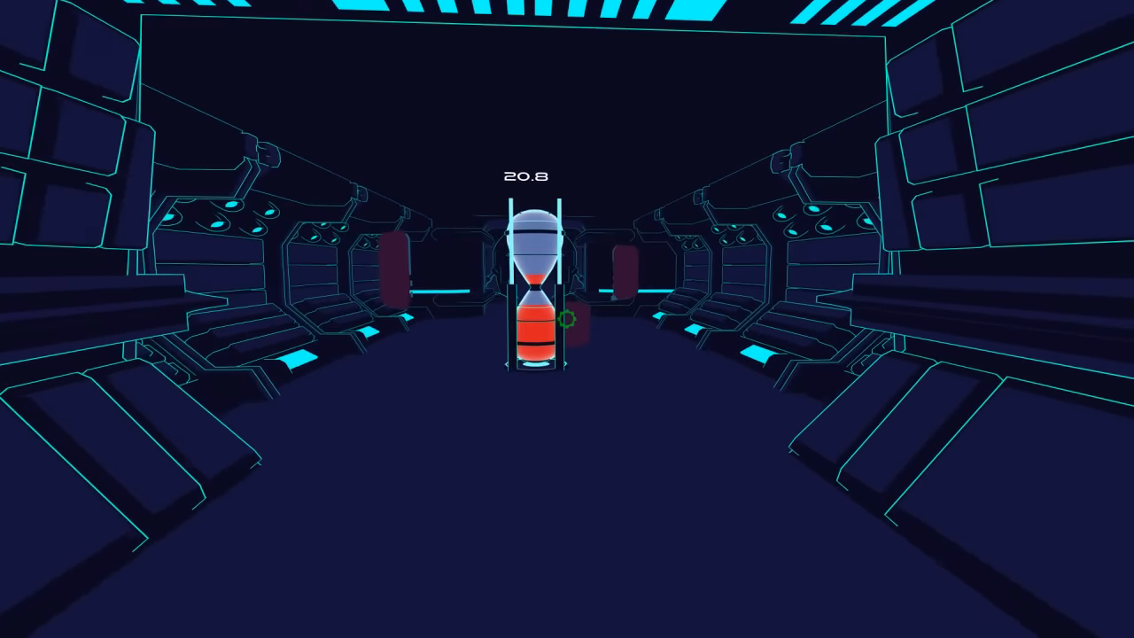
mouse_move(569, 319)
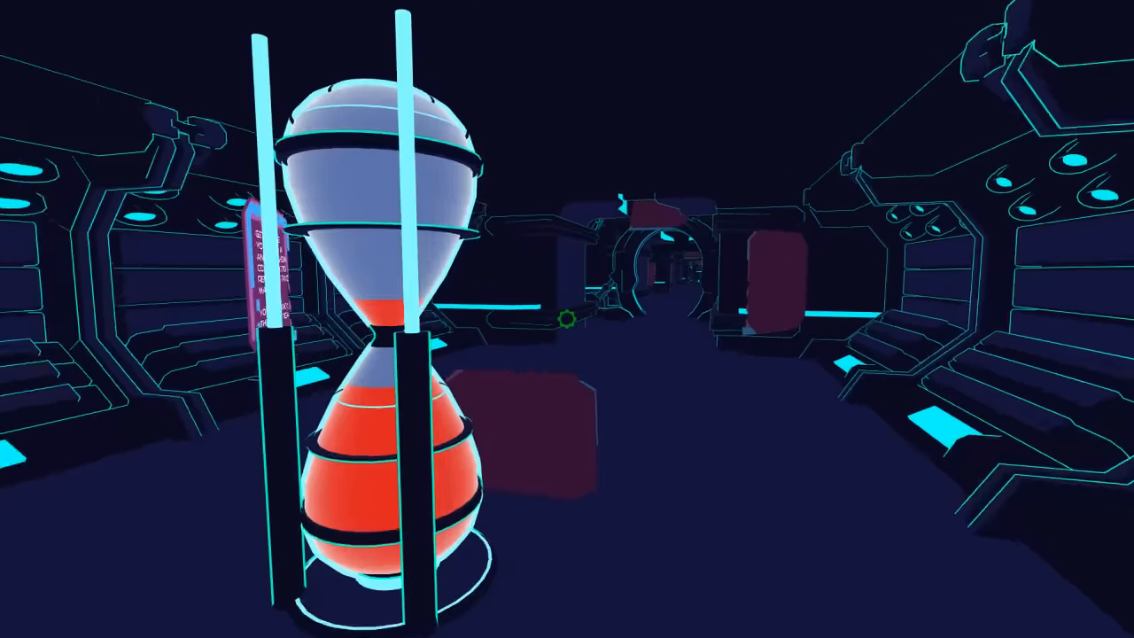